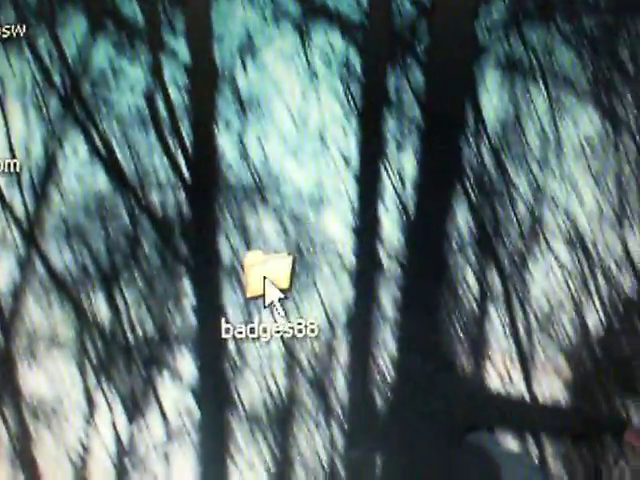
Open the badges88 desktop folder to list its plist, png and sound files.
double_click(267, 270)
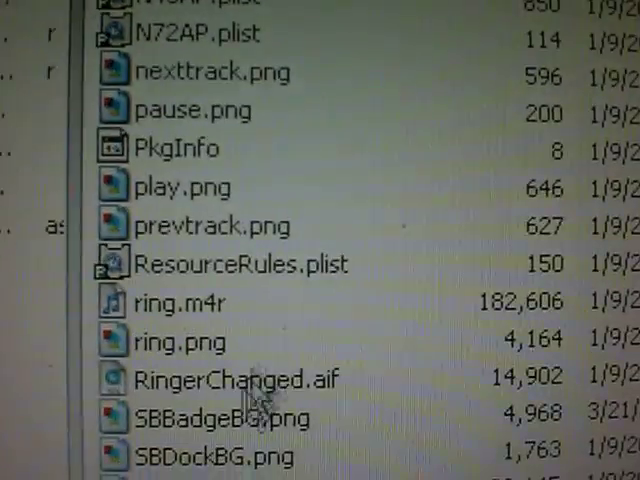
Scroll the WinSCP SpringBoard.app listing to check that SBBadgeBG.png is present.
scroll("down", 3)
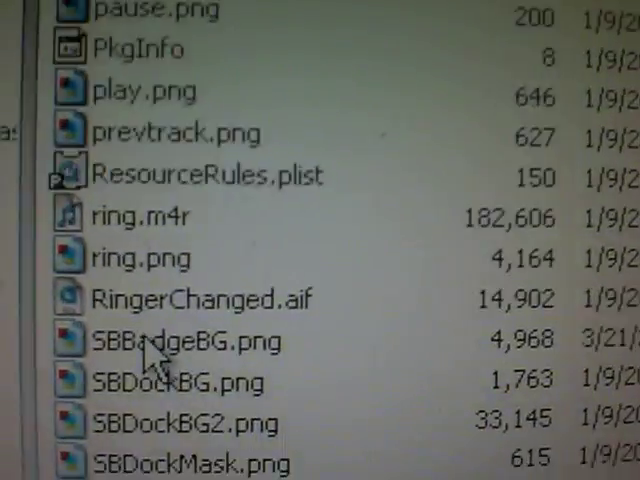